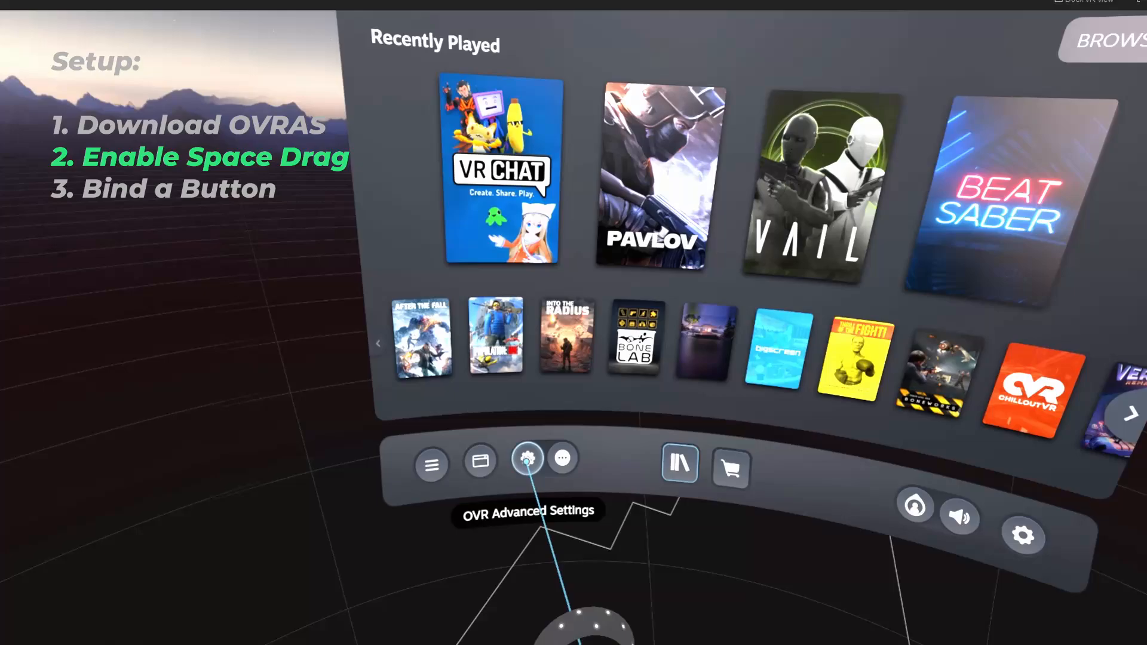
# Step: Launch OVR Advanced Settings from the SteamVR dashboard toolbar
pyautogui.click(528, 460)
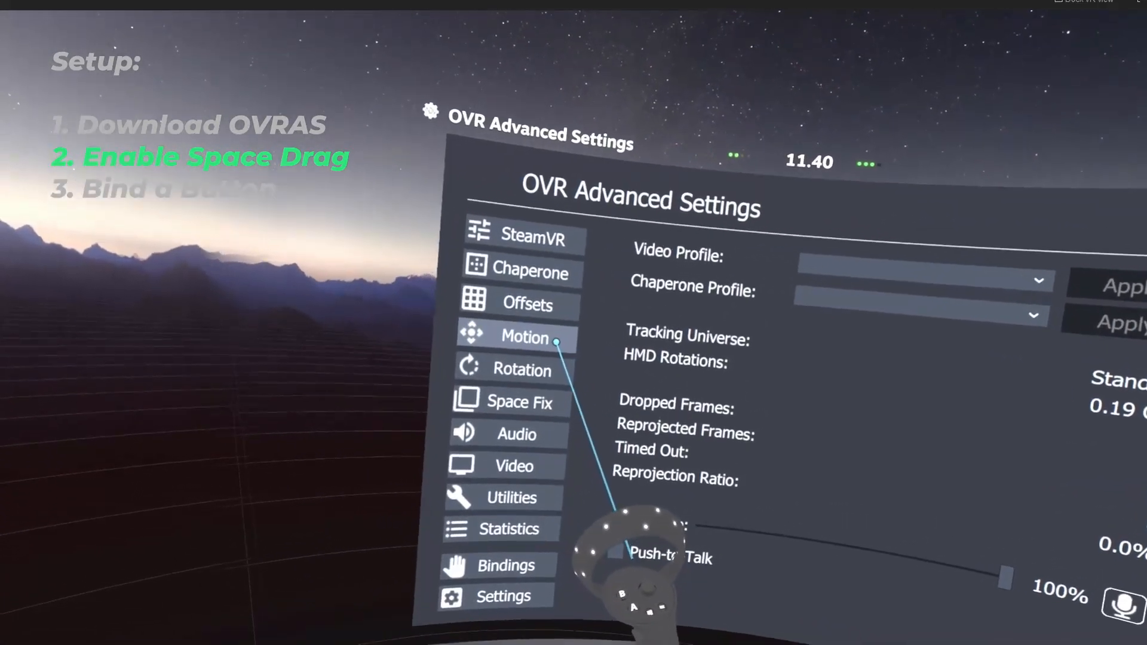
# Step: Turn on left- and right-hand Space Drag in Motion settings, then return to the main page
pyautogui.click(515, 336)
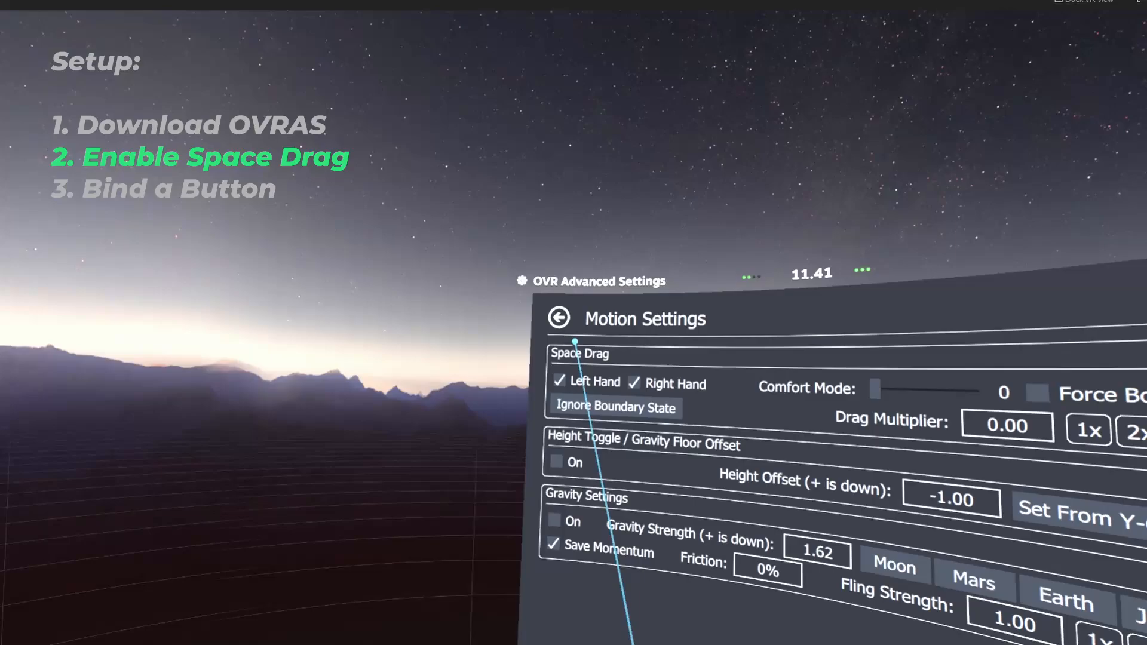
pyautogui.click(559, 317)
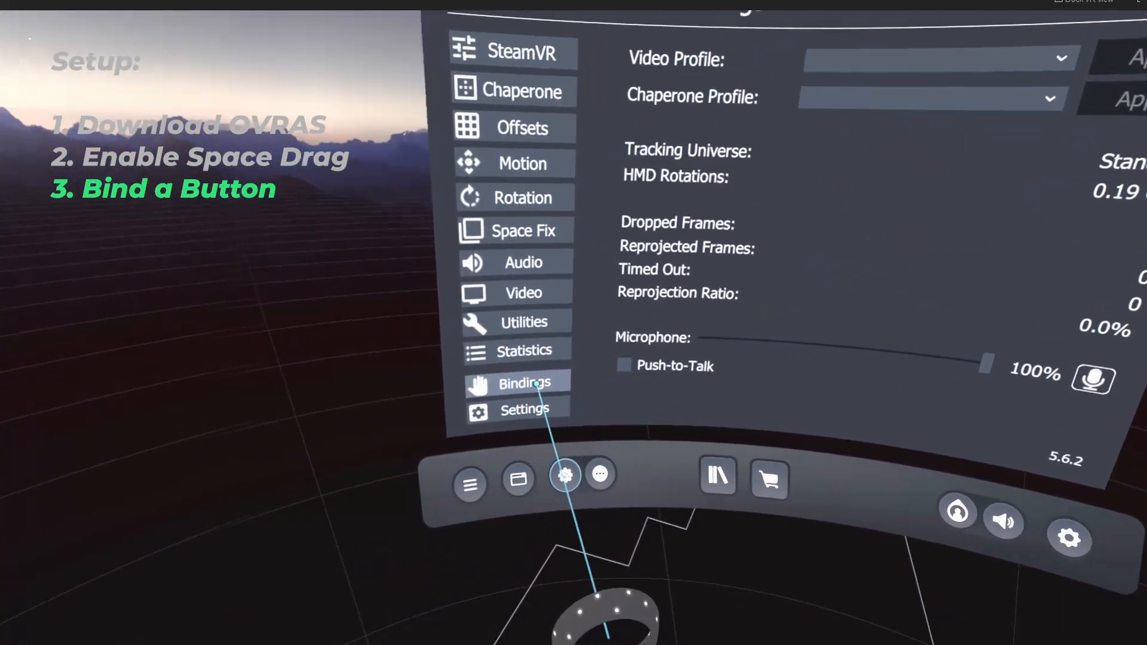
# Step: Open the Bindings editor and expand the Y Button entry on the Motion tab
pyautogui.click(524, 384)
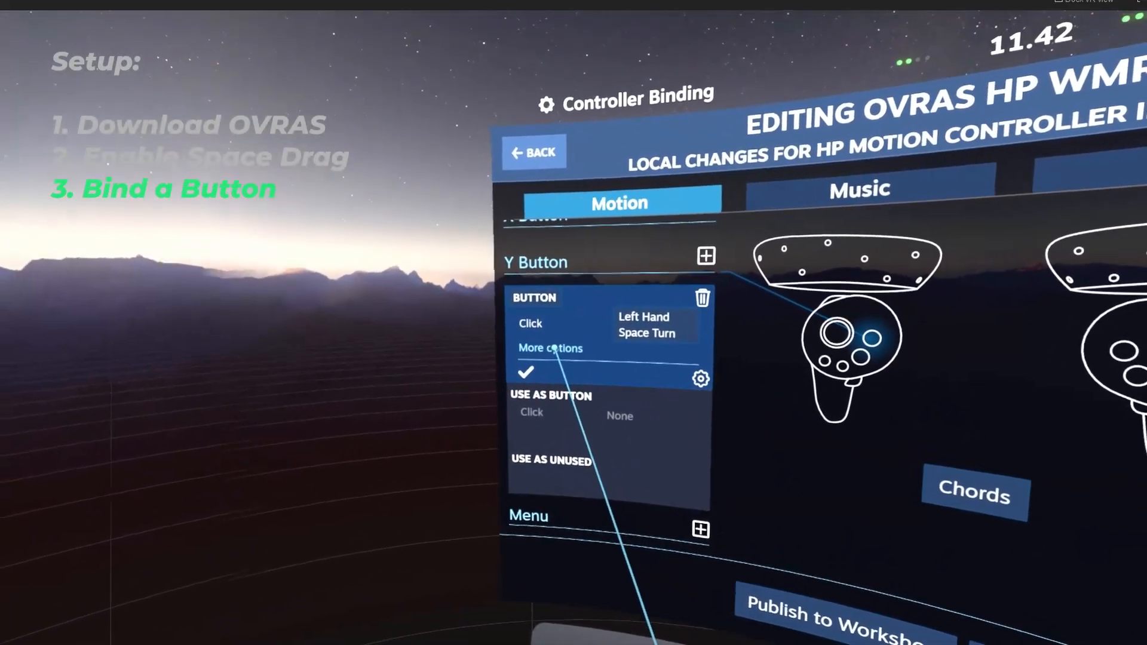
# Step: Bind Y Button's Held press to Left Hand Space Drag
pyautogui.click(551, 349)
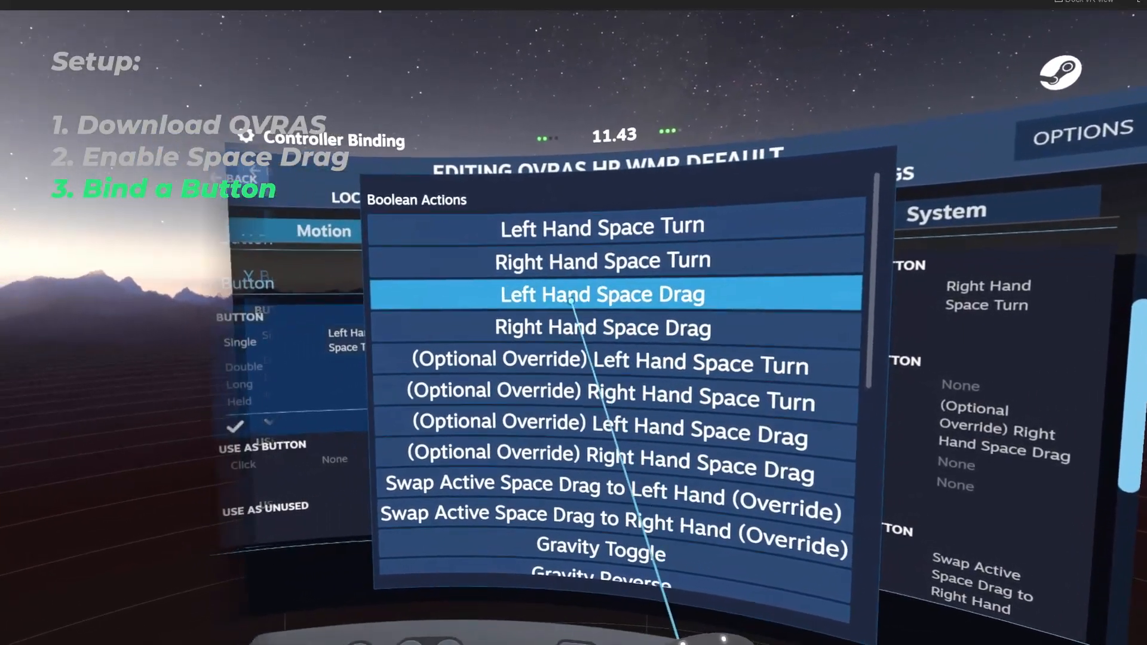
pyautogui.click(600, 294)
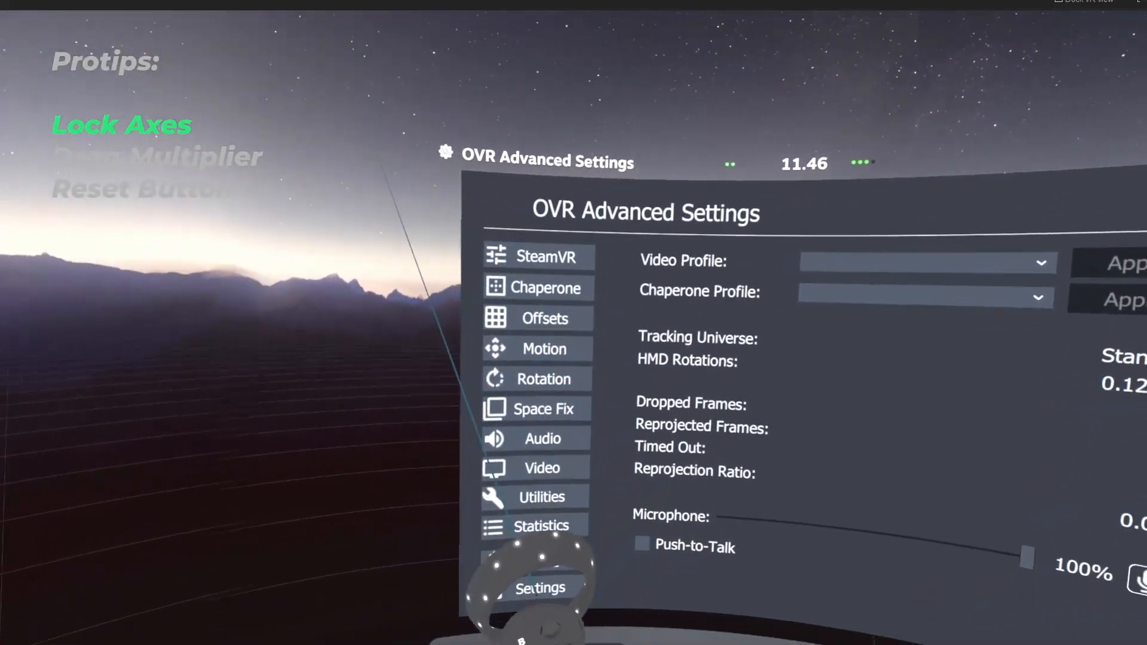
# Step: Close the binding editor and reopen the OVR Advanced Settings main page
pyautogui.click(544, 318)
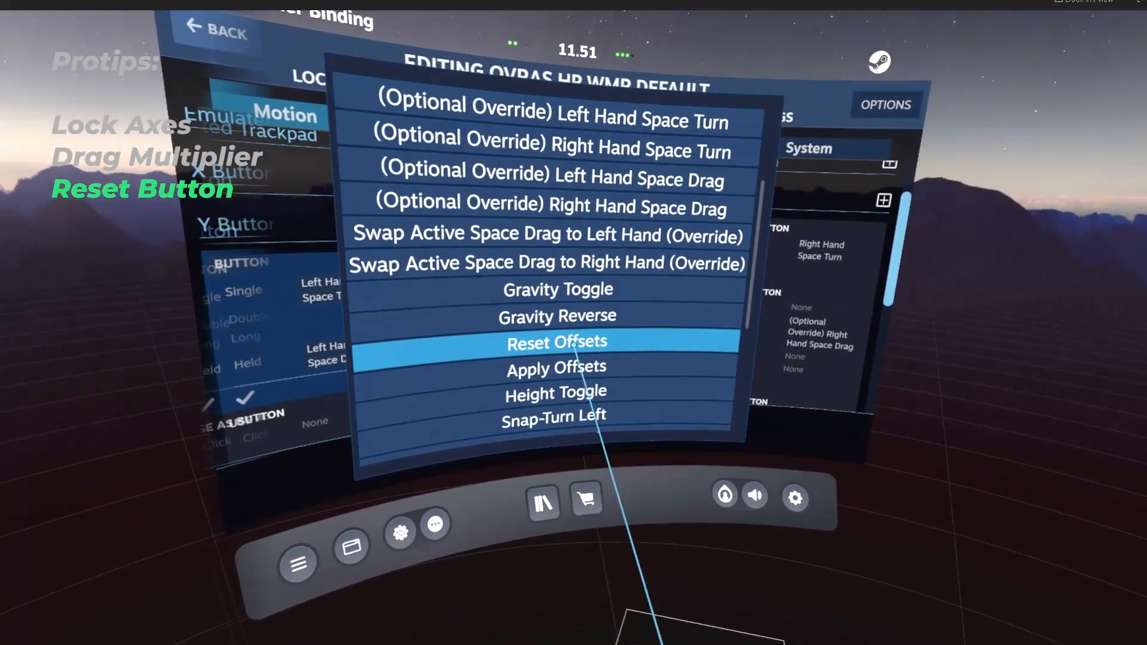
# Step: Bind Y Button's Double press to Reset Offsets from Boolean Actions
pyautogui.click(557, 341)
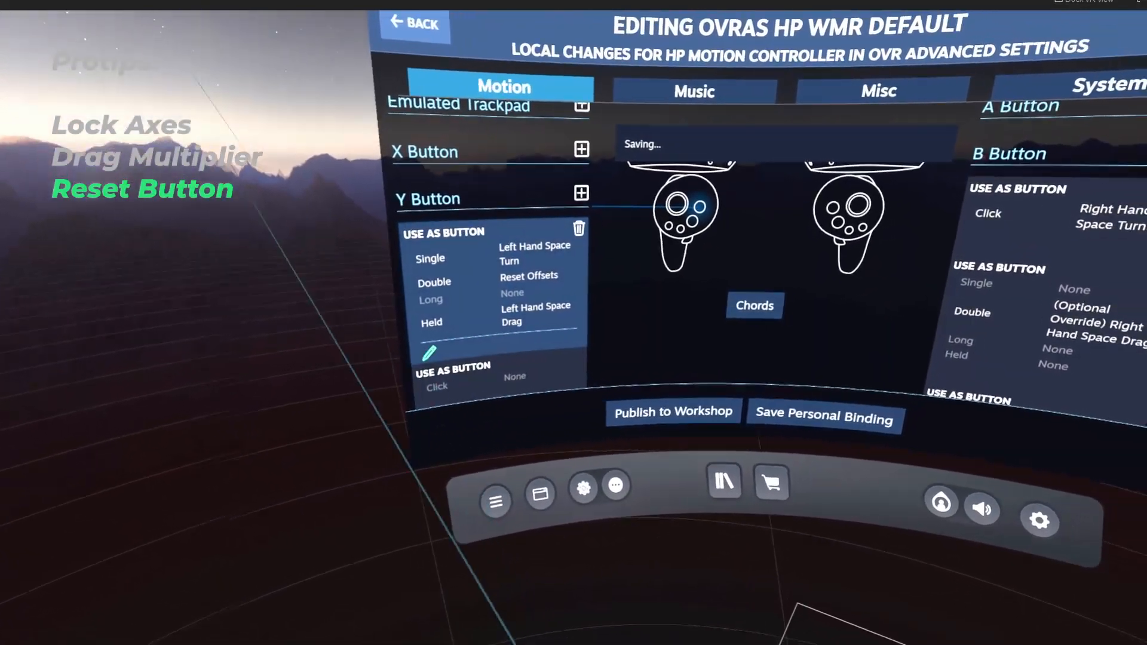